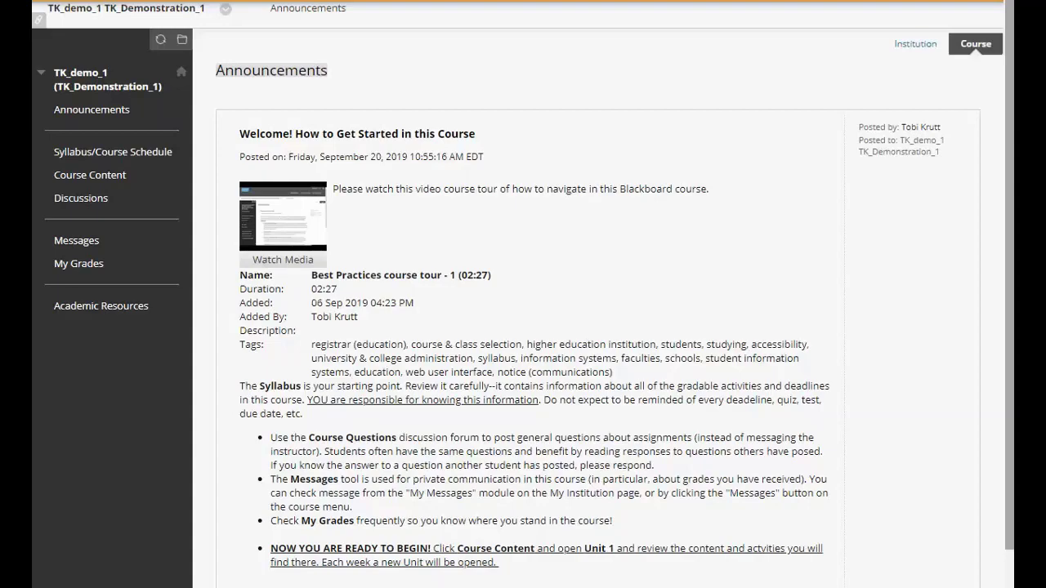
Go to Course Content and open the Unit 1 folder
left_click(90, 174)
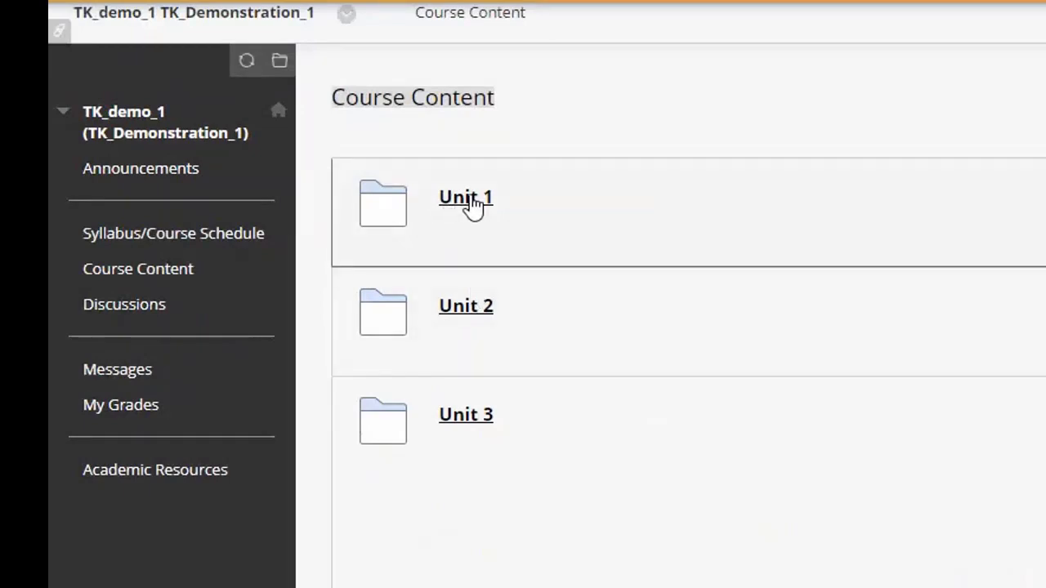
left_click(464, 196)
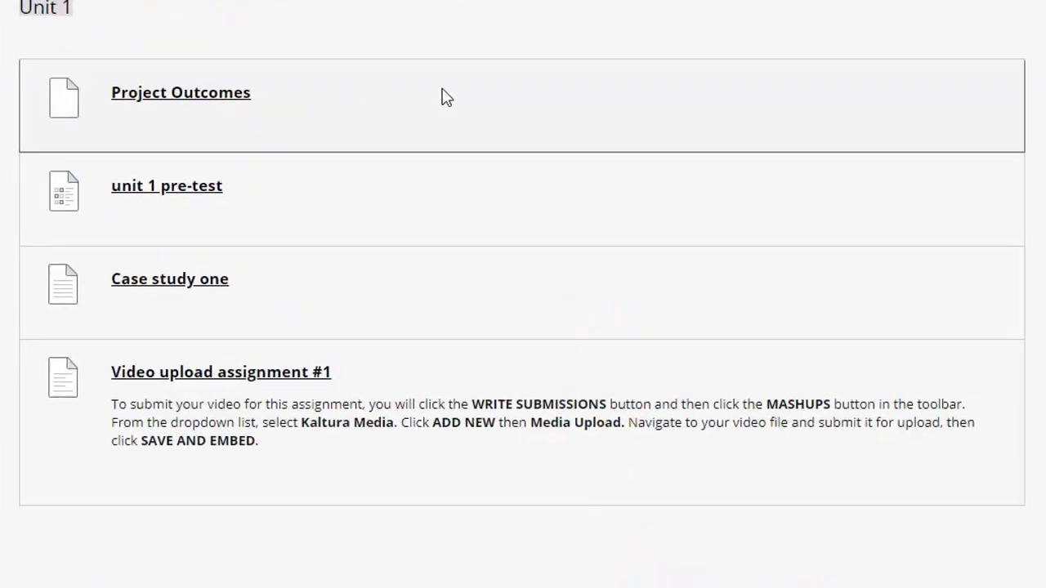
mouse_move(233, 384)
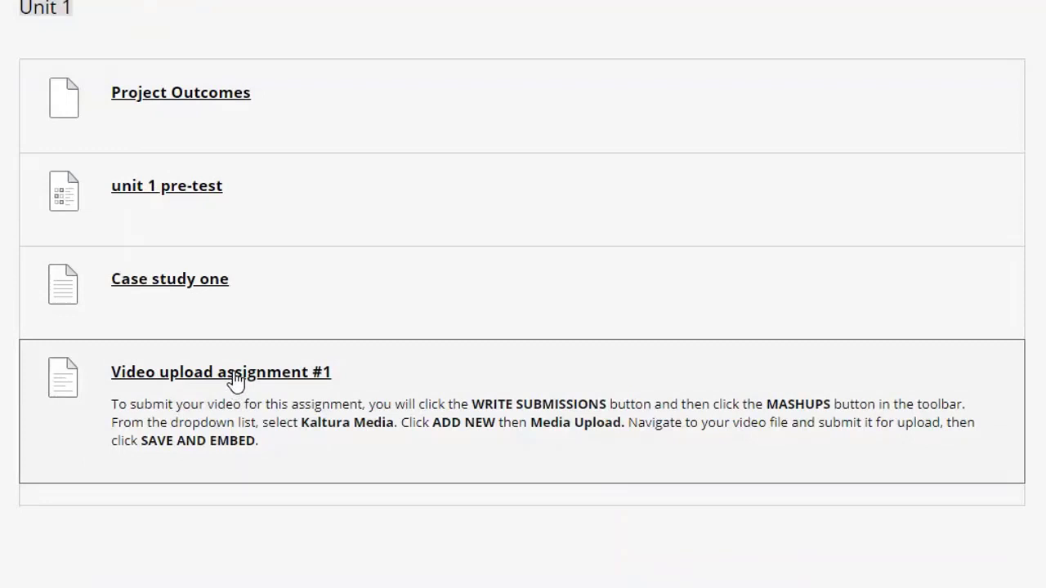
Open Video upload assignment #1, start a written submission, and open the Mashups media list
left_click(220, 372)
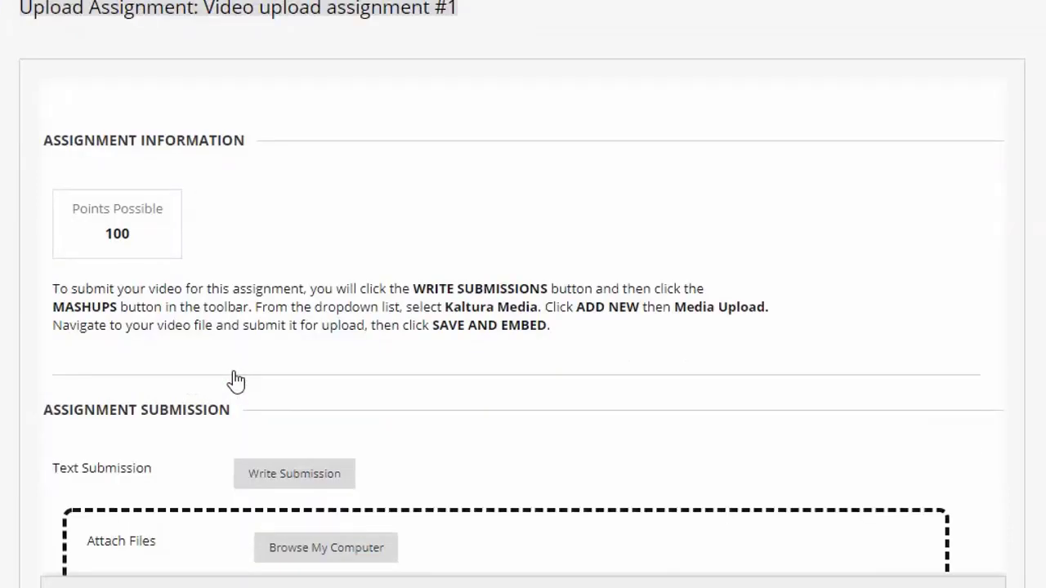
mouse_move(293, 474)
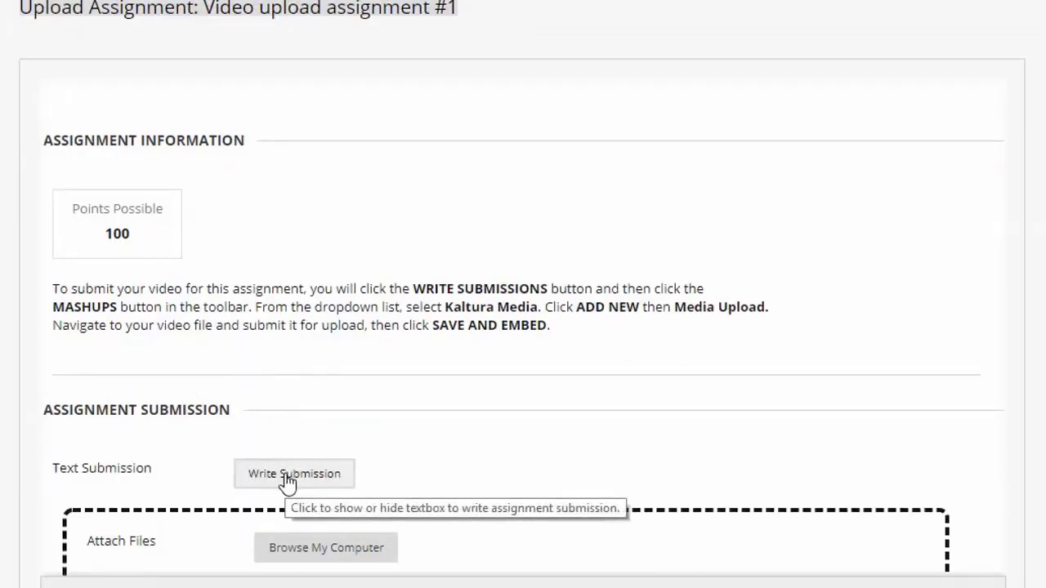
left_click(293, 473)
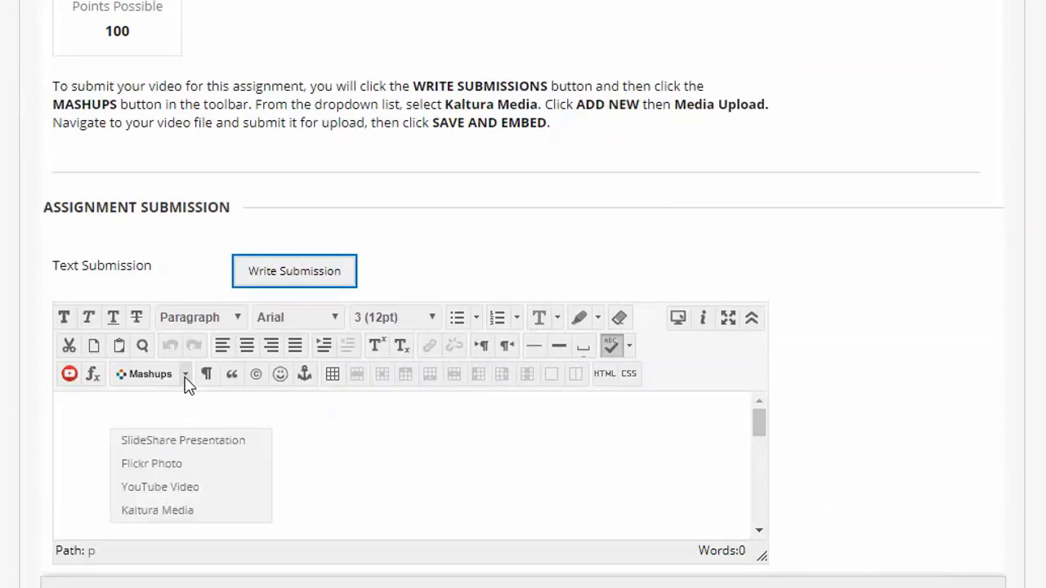
left_click(157, 510)
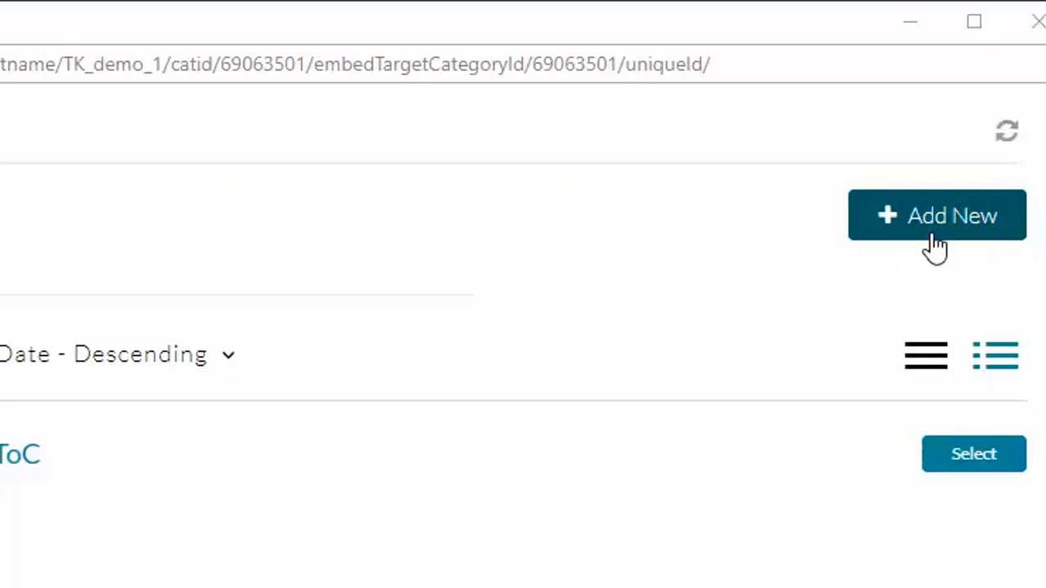
mouse_move(940, 237)
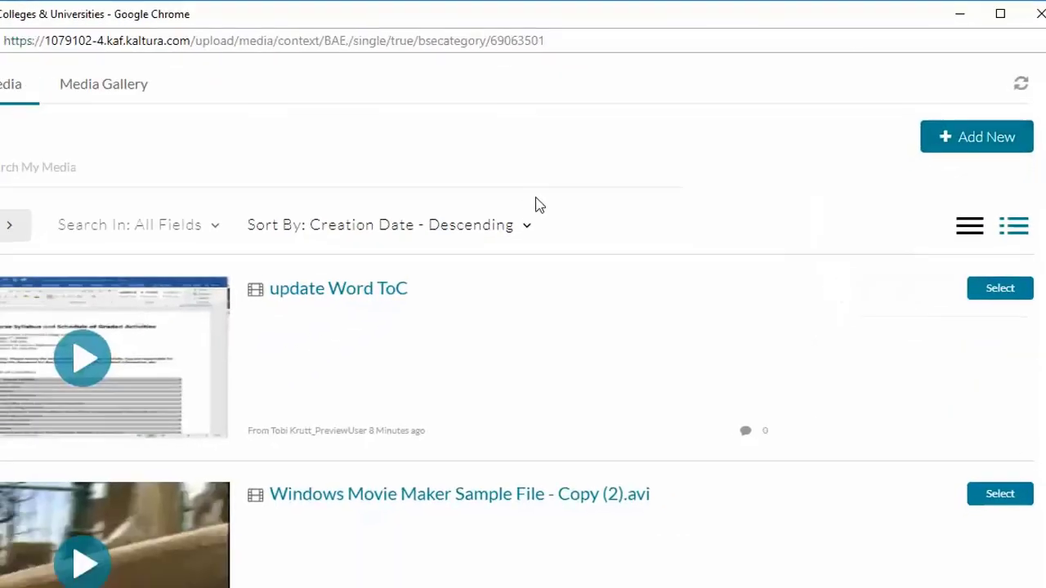
Upload the 'How to Allow Pop-up Windows for a Website' MP4 via Kaltura, save, and embed it
left_click(976, 136)
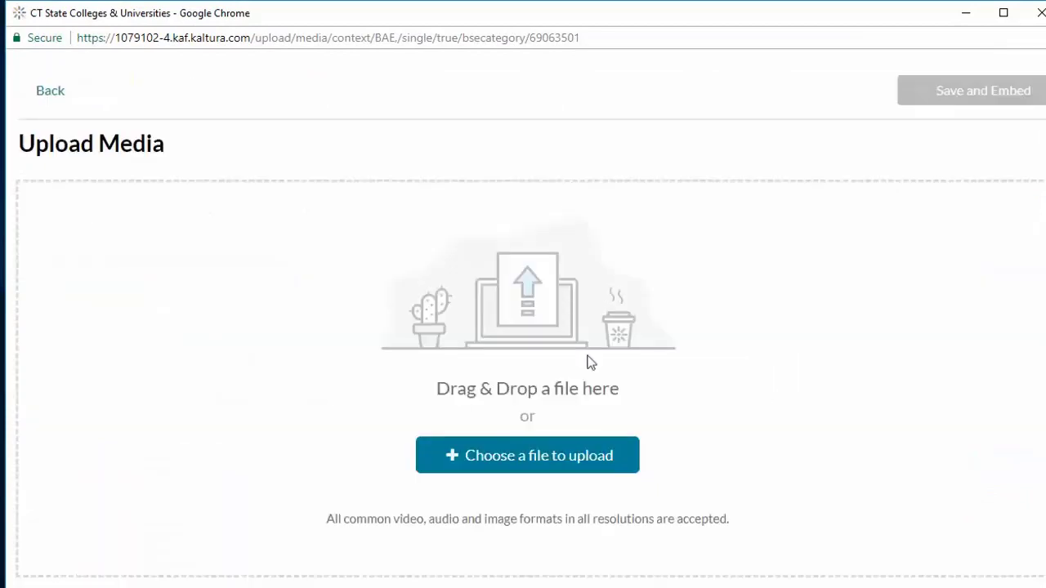
left_click(527, 456)
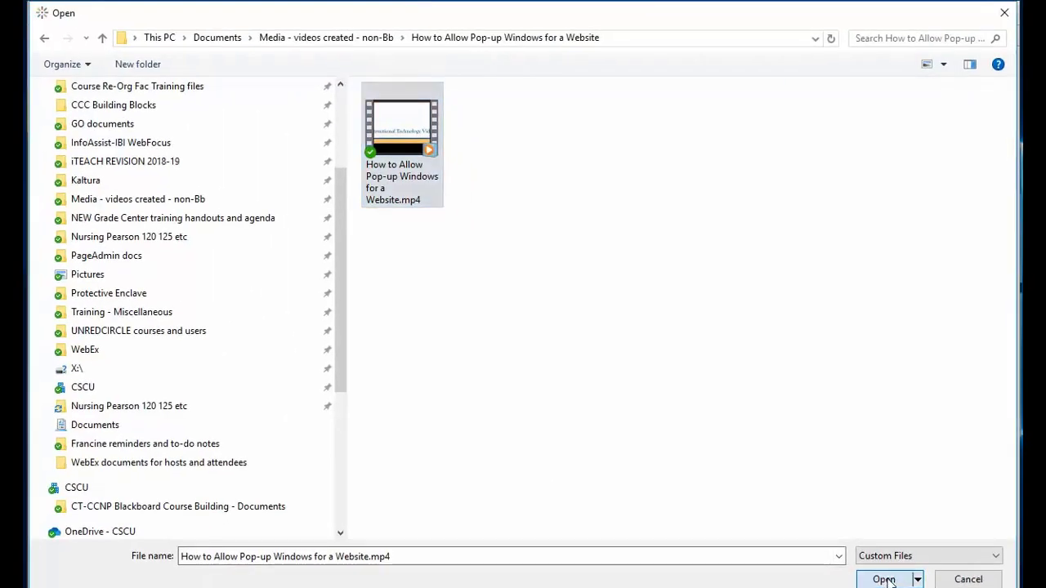
left_click(884, 579)
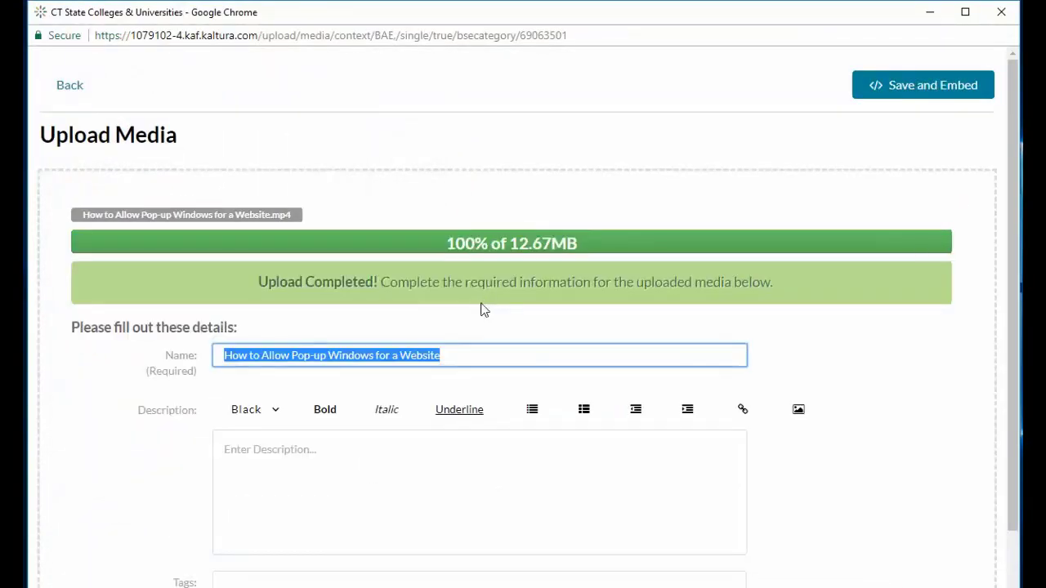
left_click(923, 85)
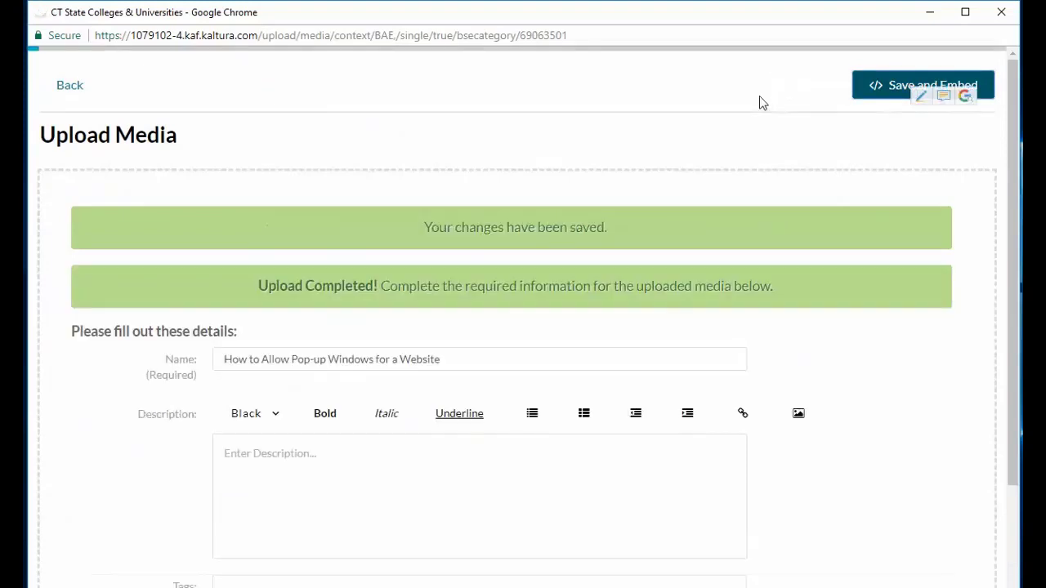
left_click(921, 85)
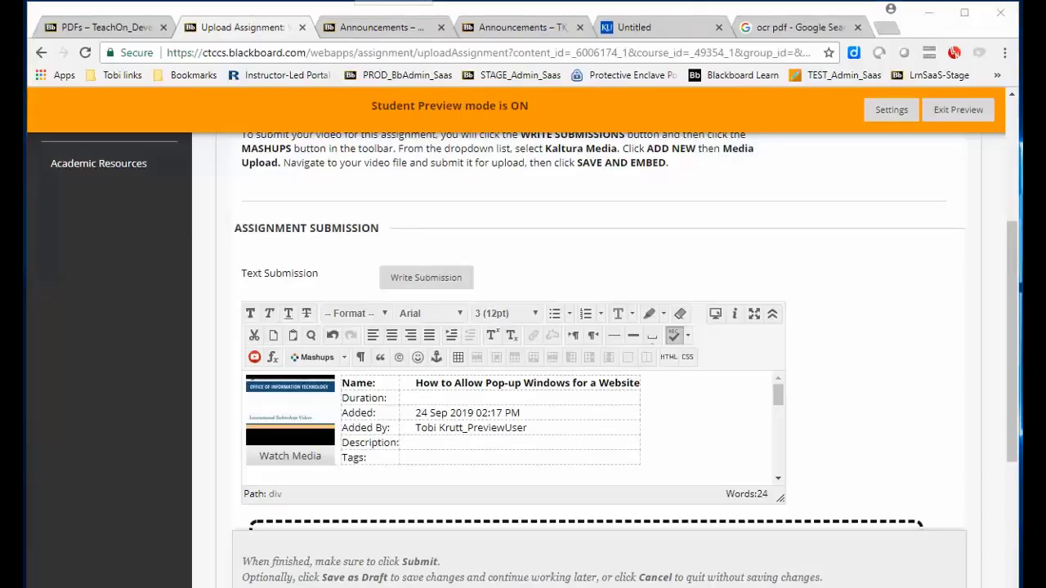
Scroll below the editor to bring the rest of the submission form into view
scroll("down", 3)
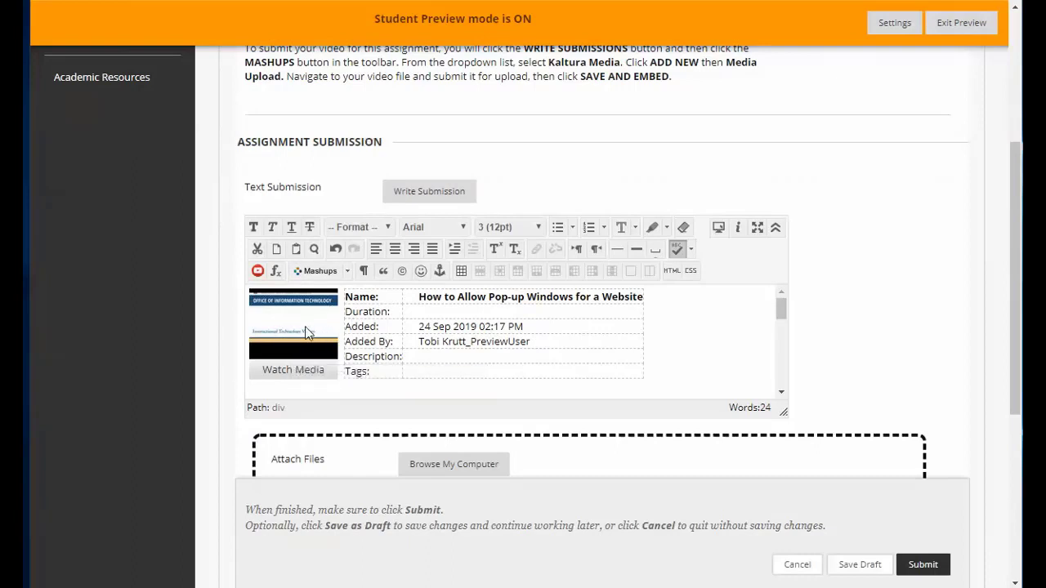
mouse_move(308, 334)
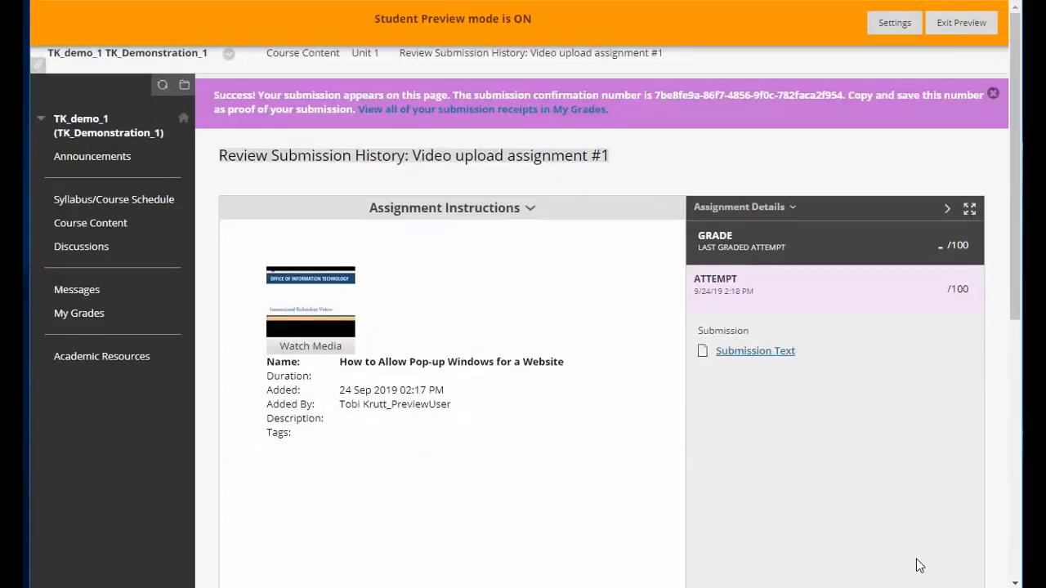
mouse_move(899, 551)
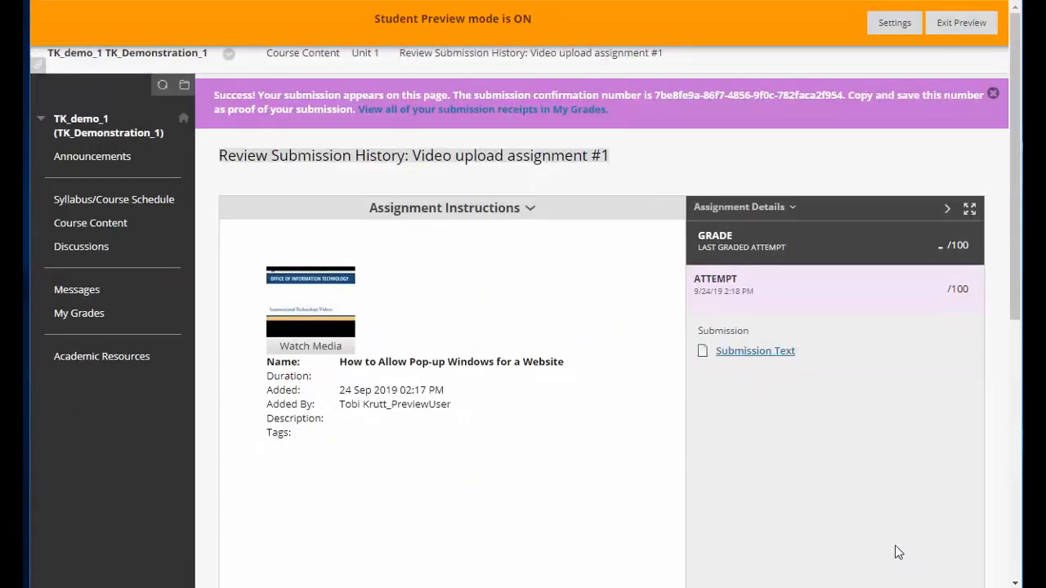
mouse_move(311, 343)
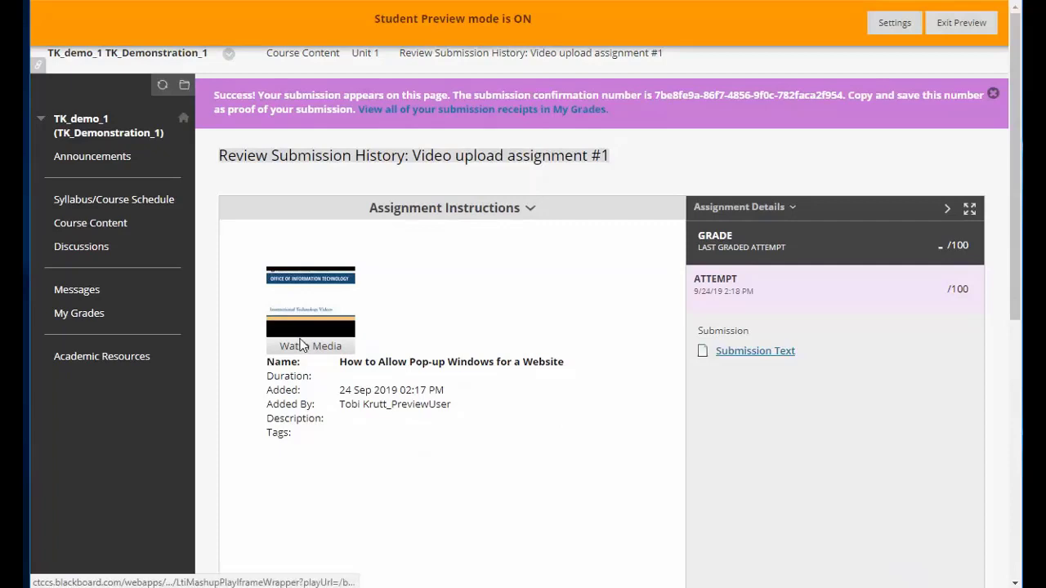
Watch the submitted pop-up windows video, refreshing the player after processing
left_click(310, 346)
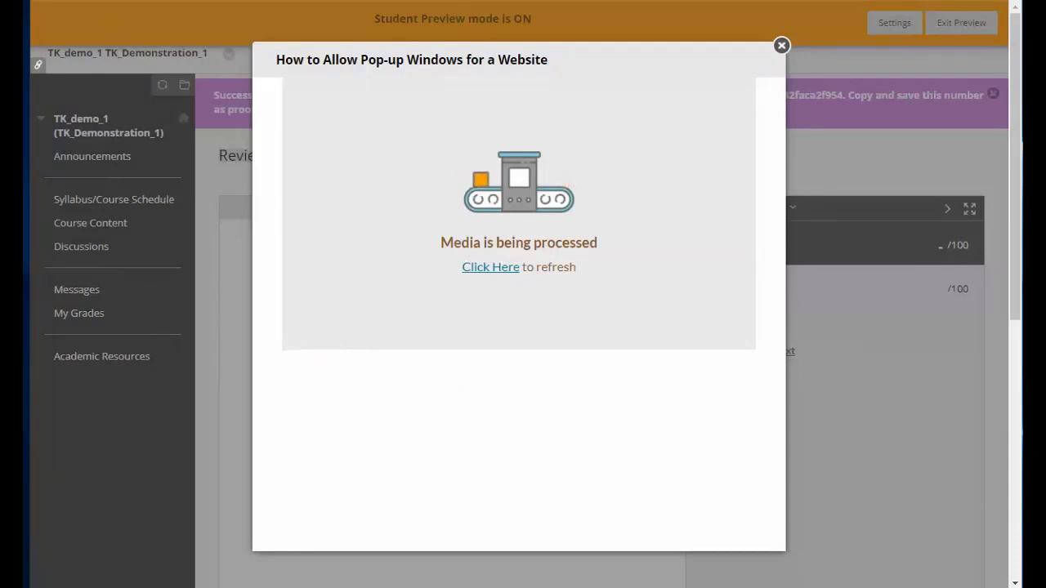
left_click(490, 267)
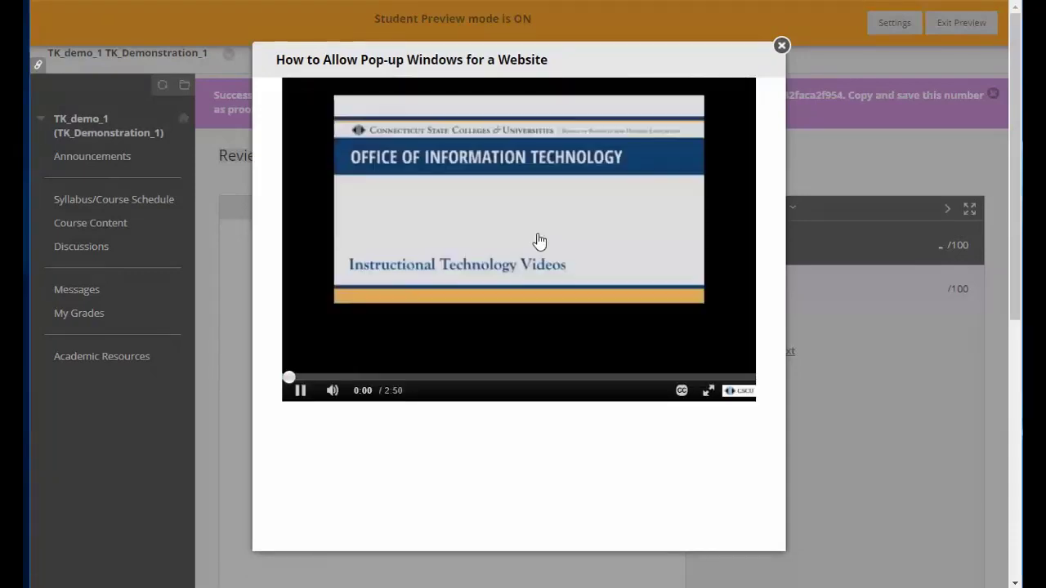